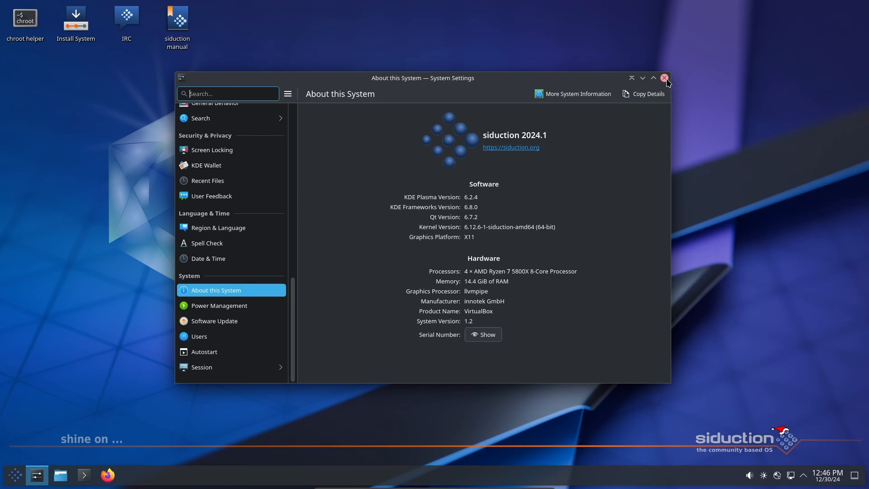
Step: Close the System Settings window showing About this System
{"action": "left_click", "coordinate": [666, 77]}
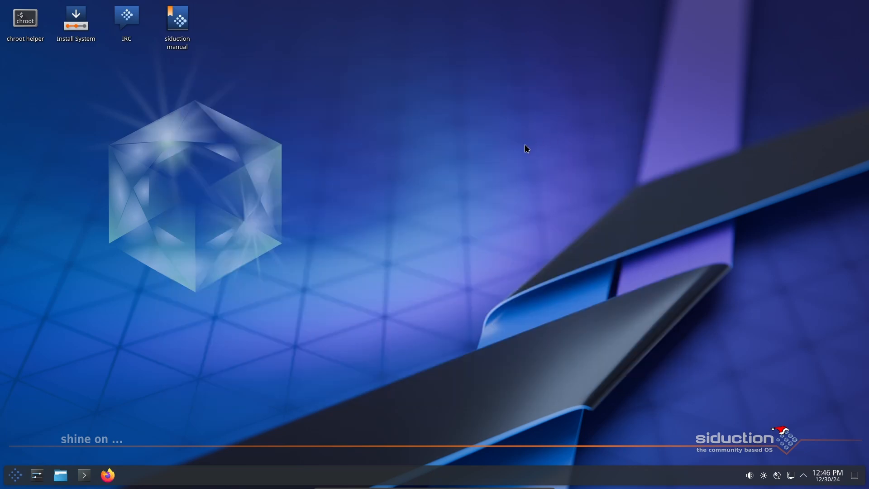
{"action": "mouse_move", "coordinate": [494, 165]}
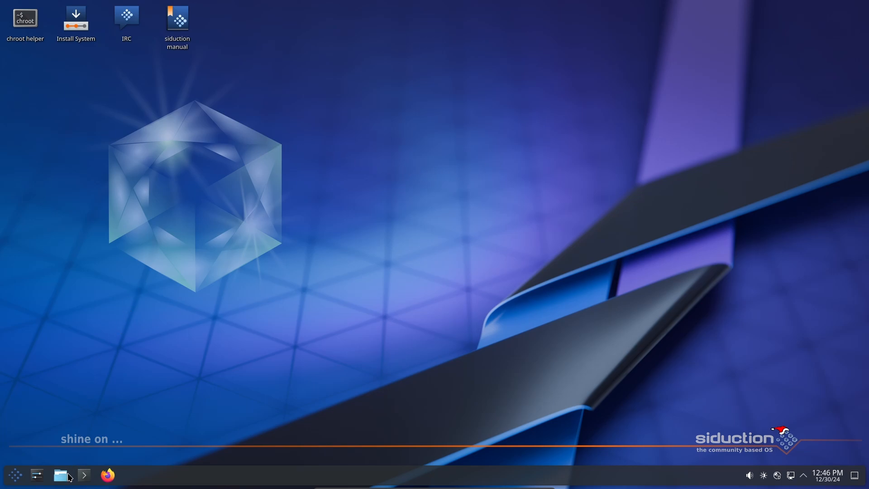
{"action": "left_click", "coordinate": [60, 475]}
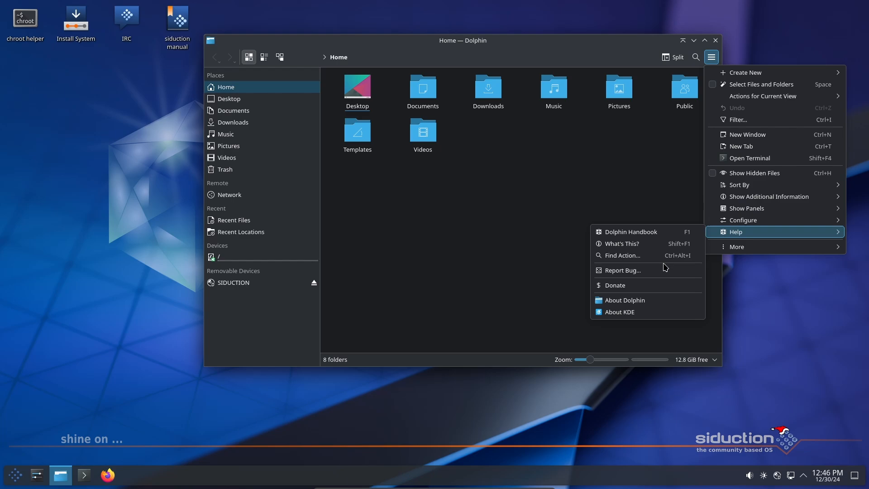
{"action": "left_click", "coordinate": [624, 300]}
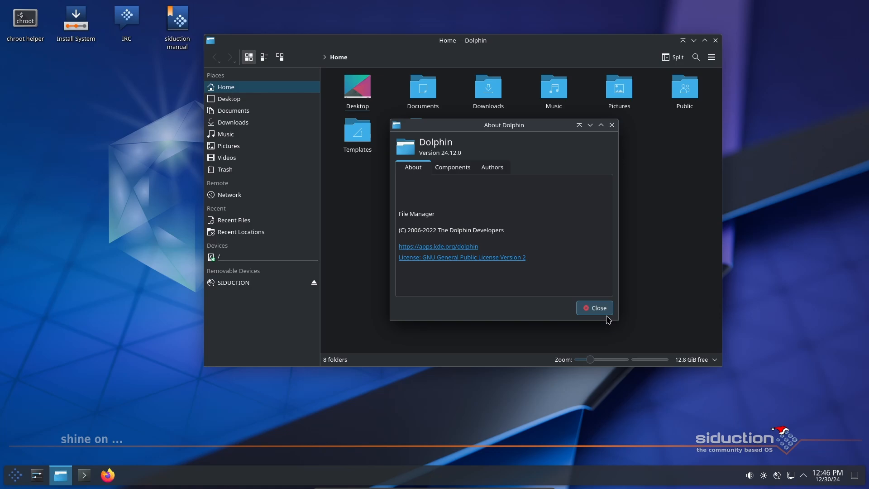
{"action": "left_click", "coordinate": [593, 308]}
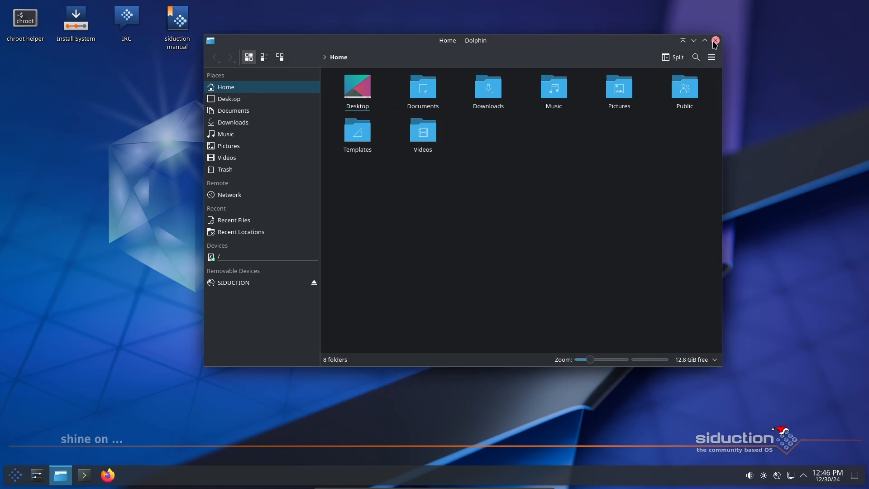
{"action": "left_click", "coordinate": [715, 41]}
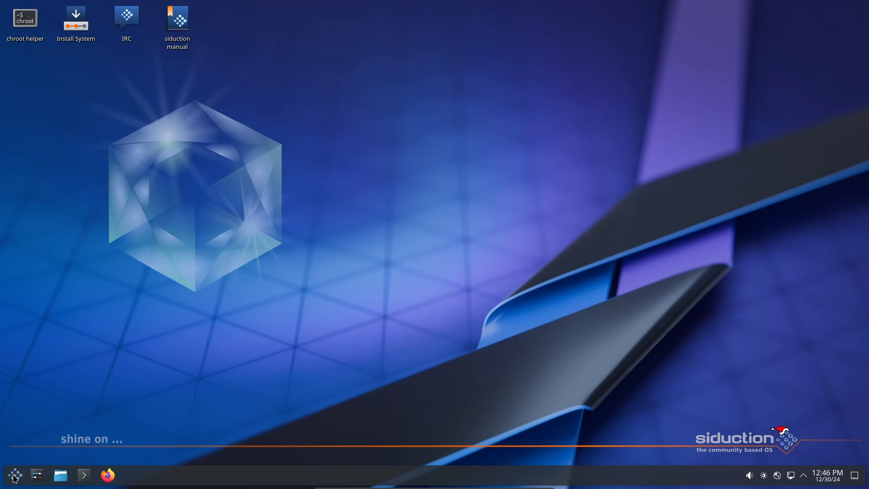
Step: Open the launcher's All Applications list and scroll down to System Monitor
{"action": "left_click", "coordinate": [14, 474]}
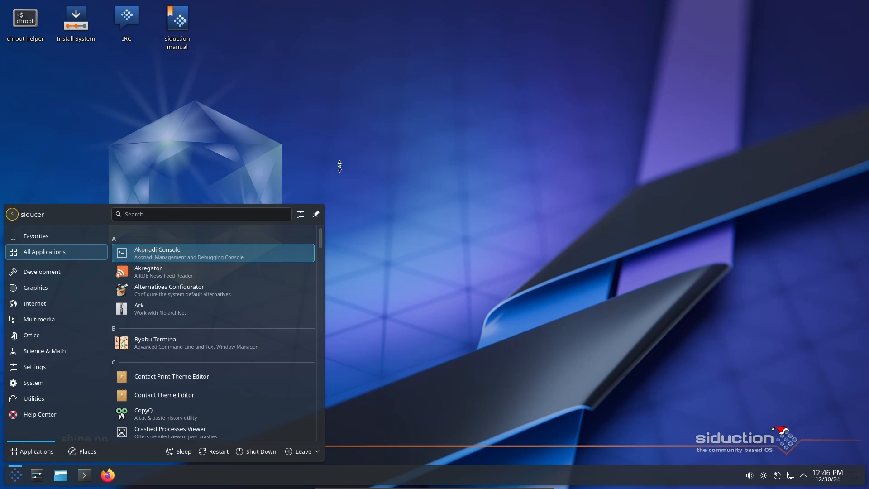
{"action": "scroll", "scroll_direction": "down", "scroll_amount": 3}
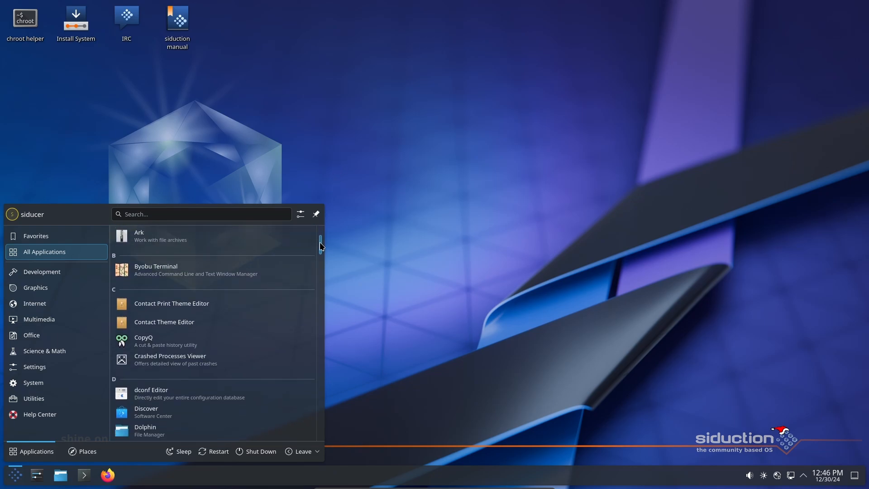
{"action": "scroll", "scroll_direction": "down", "scroll_amount": 3}
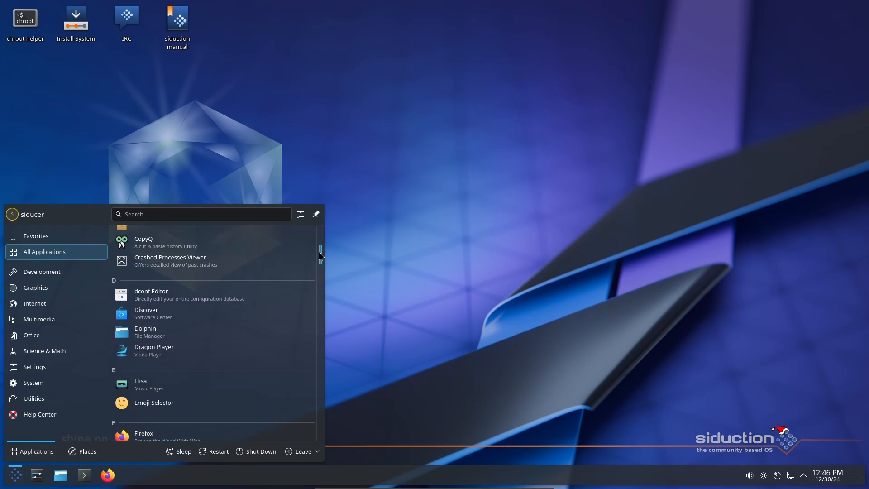
{"action": "scroll", "scroll_direction": "down", "scroll_amount": 3}
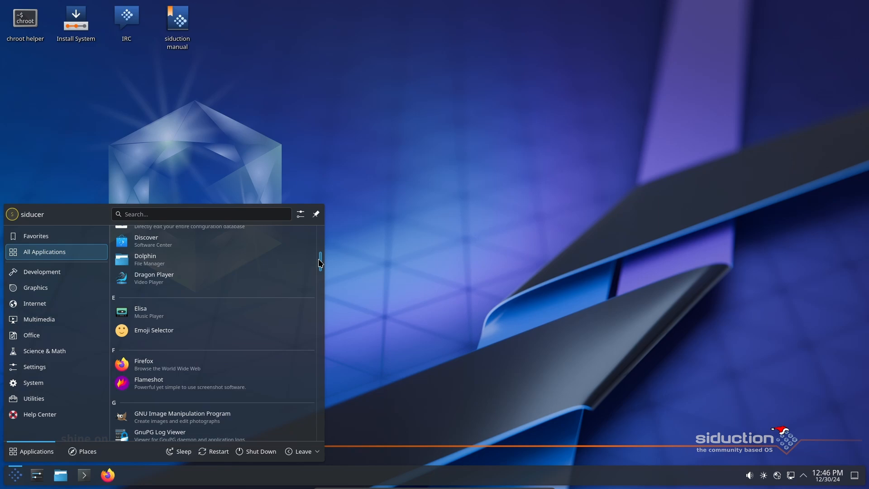
{"action": "scroll", "scroll_direction": "down", "scroll_amount": 3}
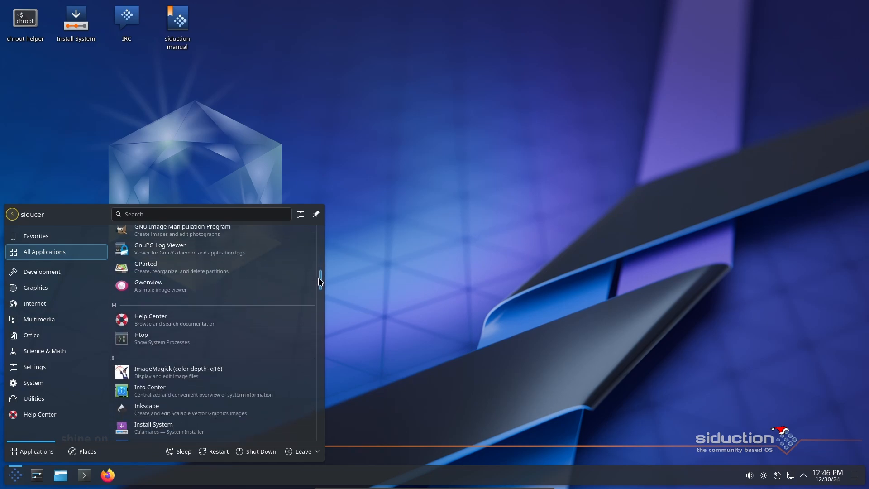
{"action": "scroll", "scroll_direction": "down", "scroll_amount": 3}
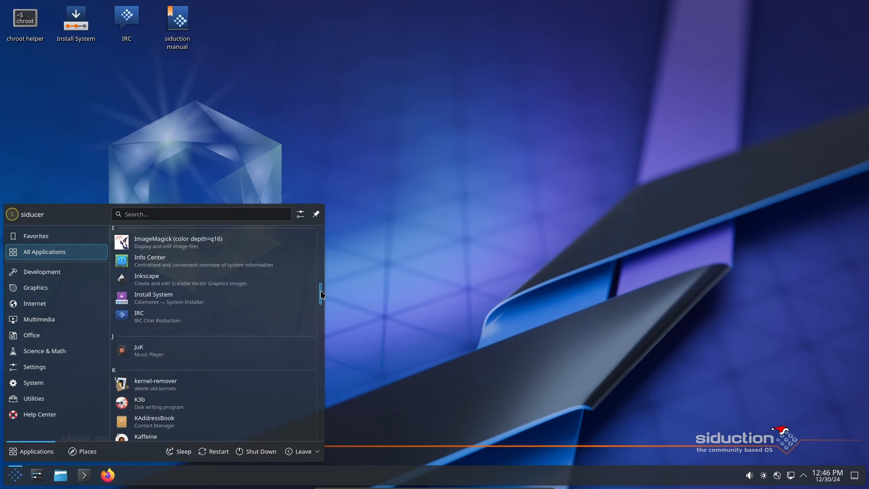
{"action": "scroll", "scroll_direction": "down", "scroll_amount": 3}
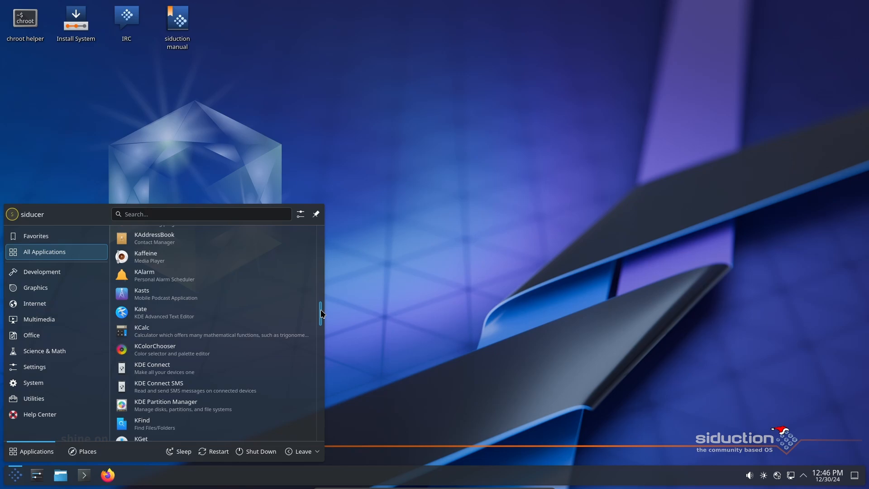
{"action": "scroll", "scroll_direction": "down", "scroll_amount": 3}
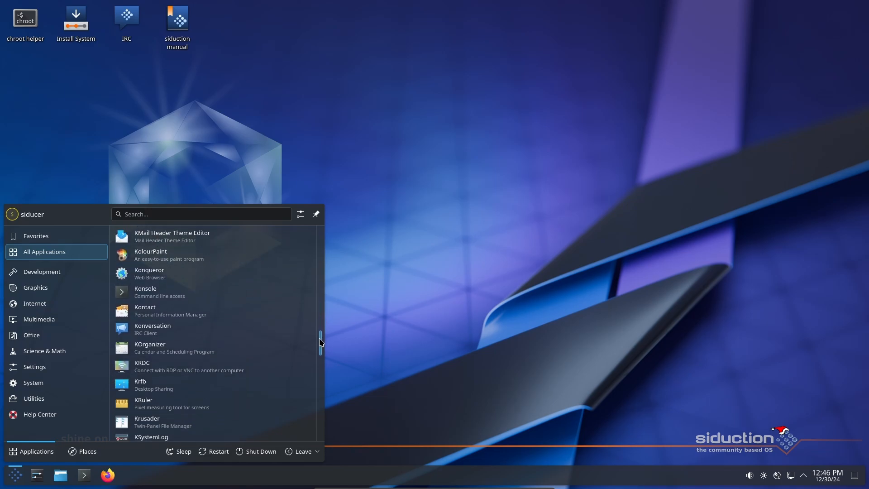
{"action": "scroll", "scroll_direction": "down", "scroll_amount": 3}
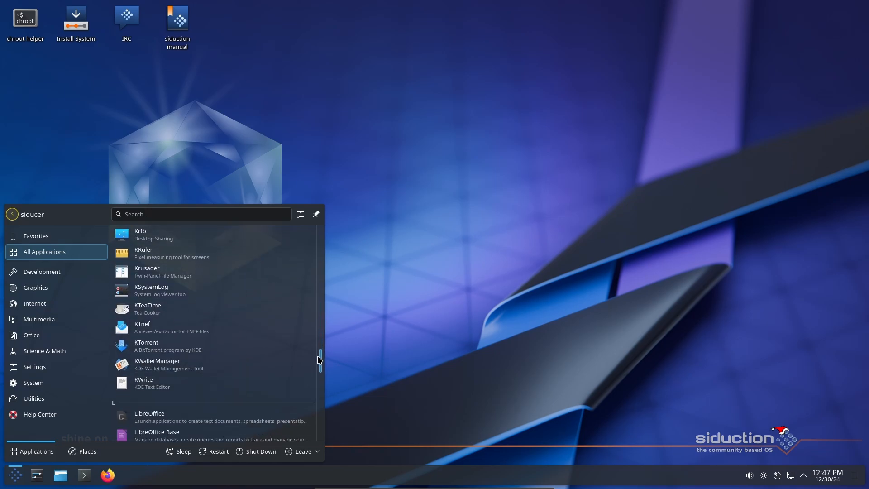
{"action": "scroll", "scroll_direction": "down", "scroll_amount": 3}
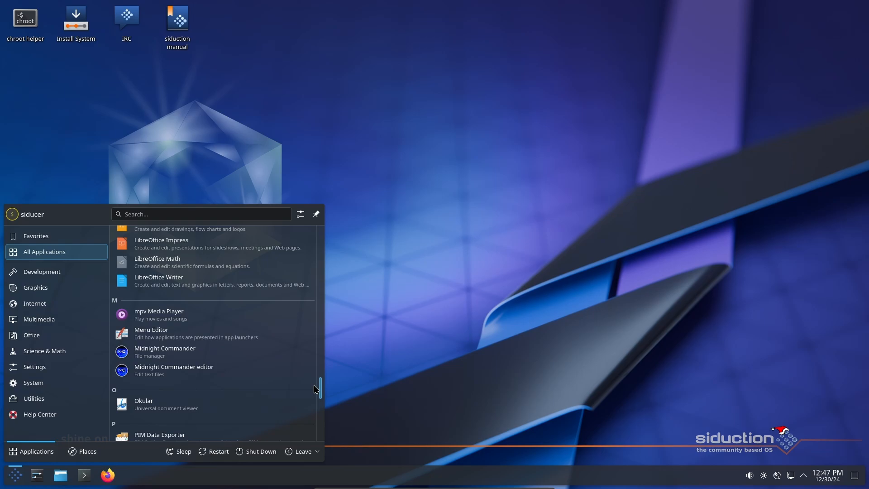
{"action": "scroll", "scroll_direction": "down", "scroll_amount": 3}
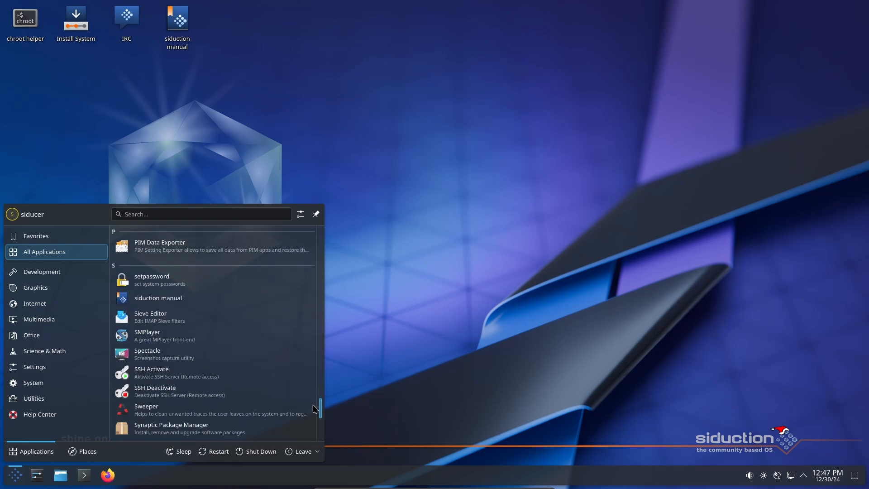
{"action": "scroll", "scroll_direction": "down", "scroll_amount": 3}
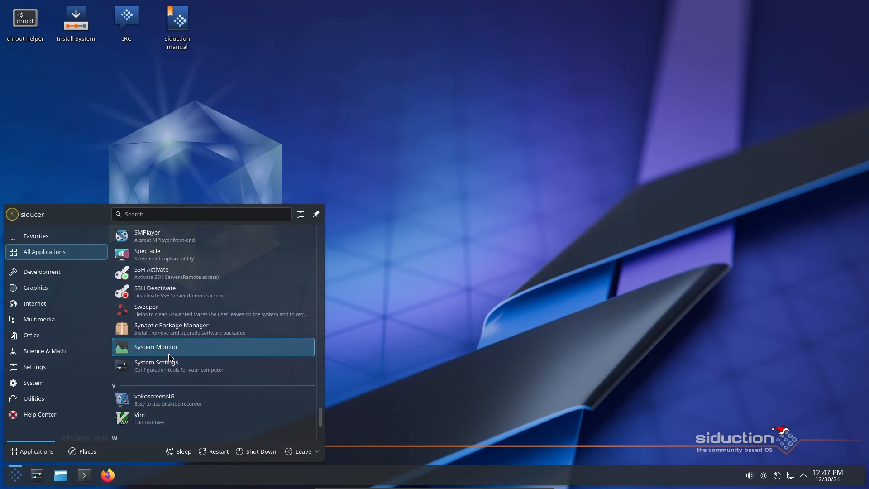
Step: Launch System Monitor from the launcher list and view its Overview page
{"action": "left_click", "coordinate": [156, 346]}
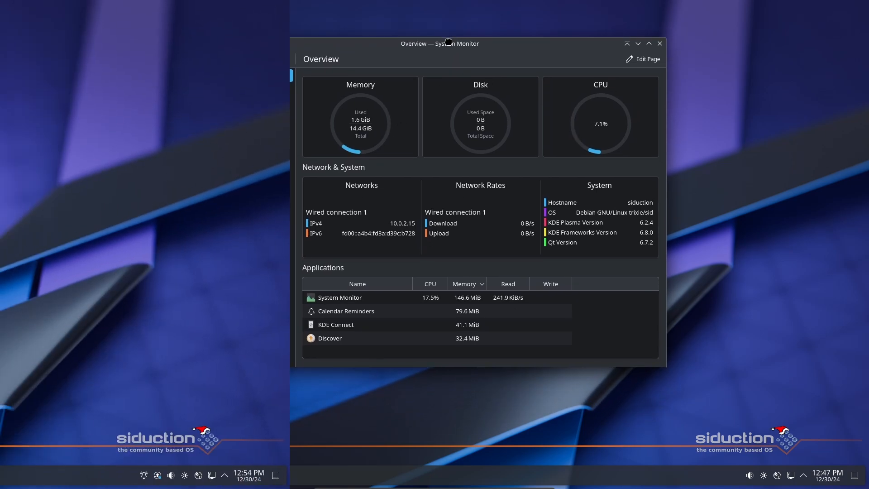
{"action": "left_click", "coordinate": [659, 44]}
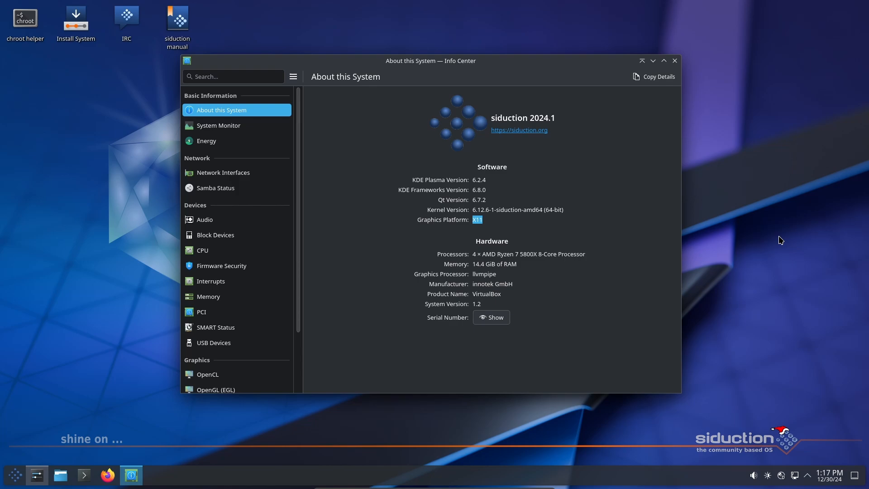
{"action": "mouse_move", "coordinate": [770, 244]}
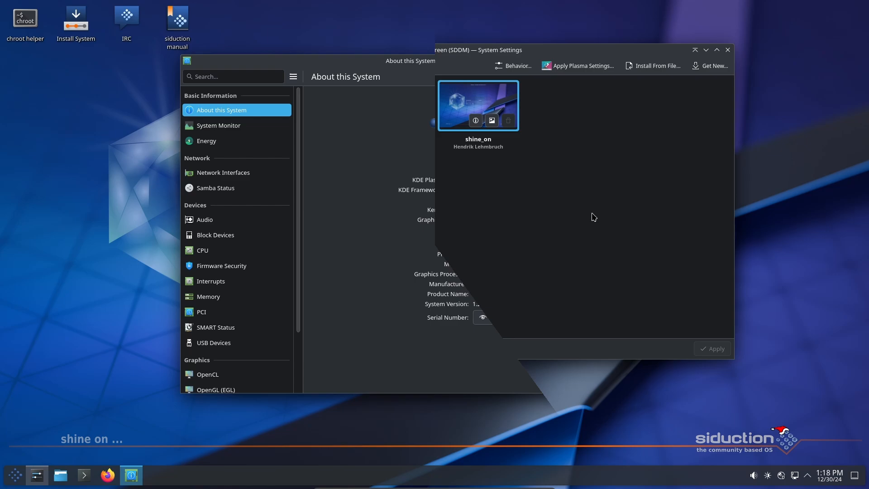
Step: Open Login Screen (SDDM) Behavior and list the autologin sessions Plasma (X11) and Wayland
{"action": "left_click", "coordinate": [512, 65]}
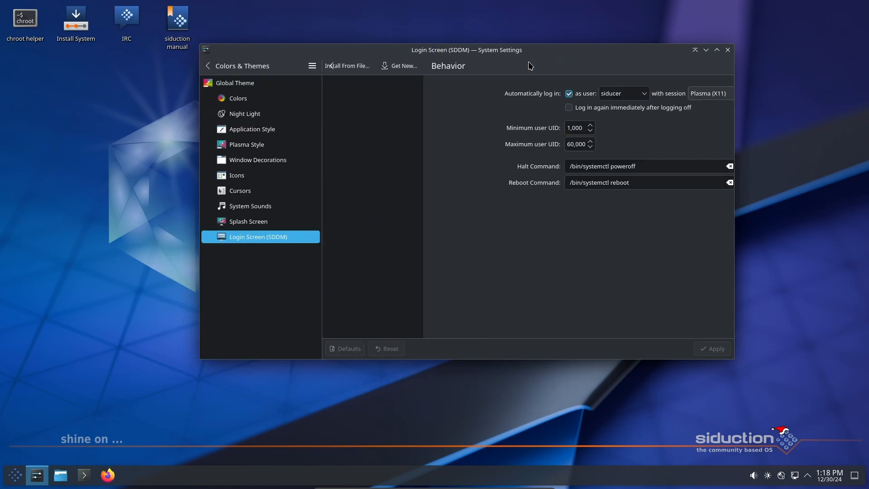
{"action": "left_click", "coordinate": [706, 92]}
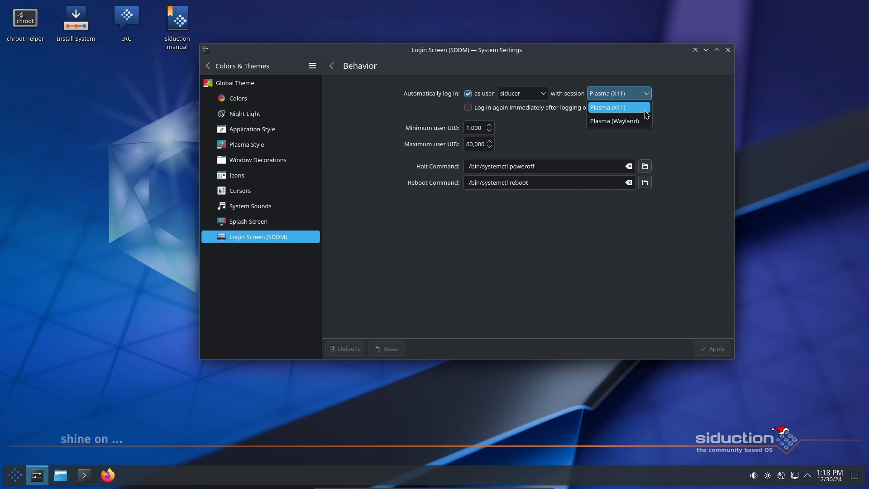
{"action": "mouse_move", "coordinate": [614, 121]}
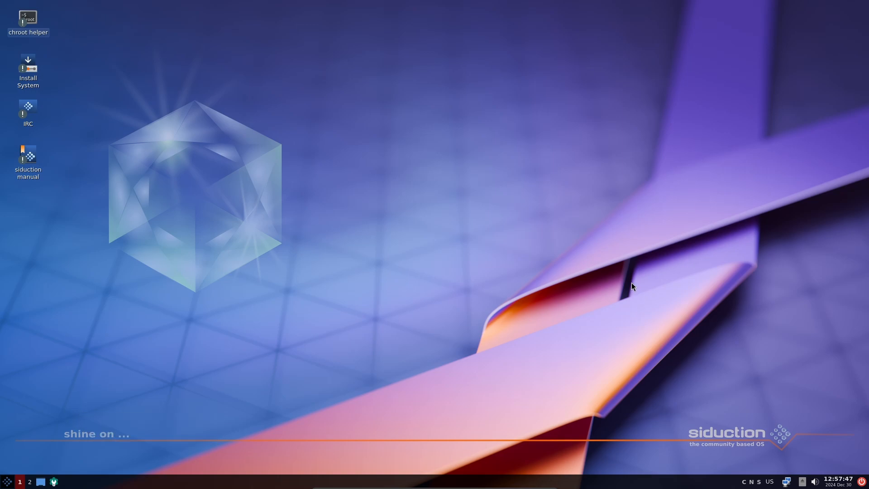
{"action": "mouse_move", "coordinate": [60, 259]}
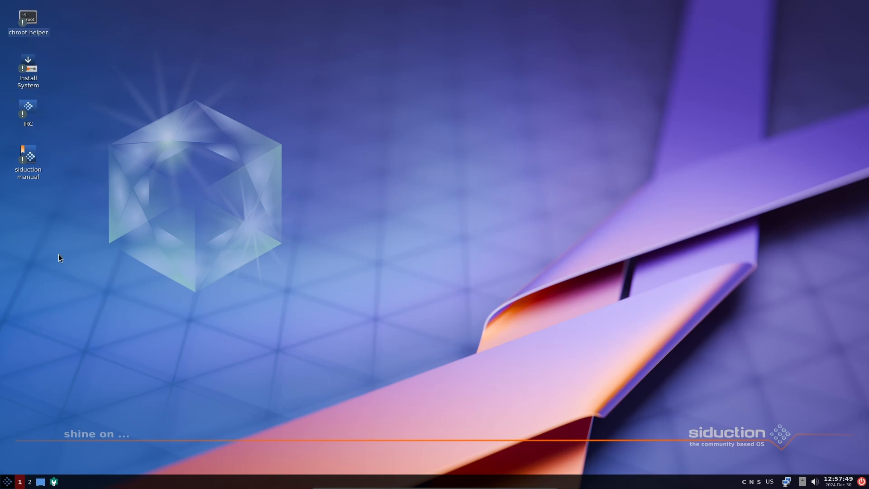
Step: Open the panel's applications menu showing the program categories
{"action": "left_click", "coordinate": [8, 481]}
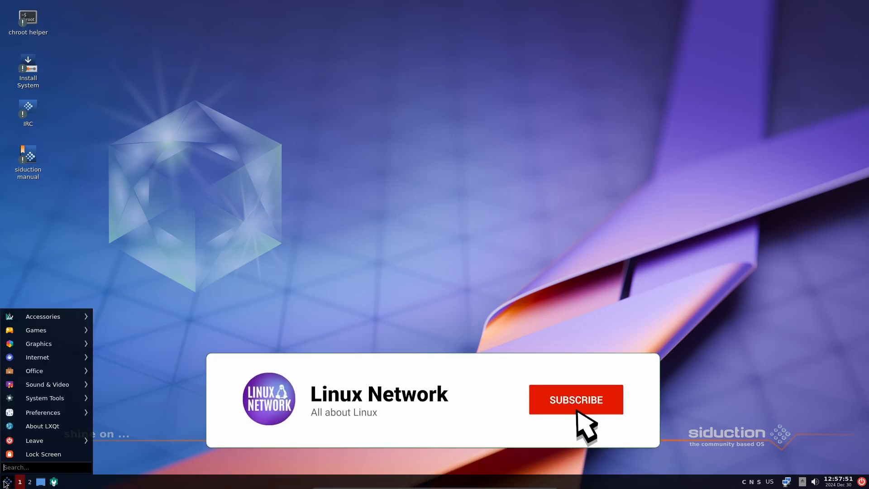
{"action": "left_click", "coordinate": [575, 399]}
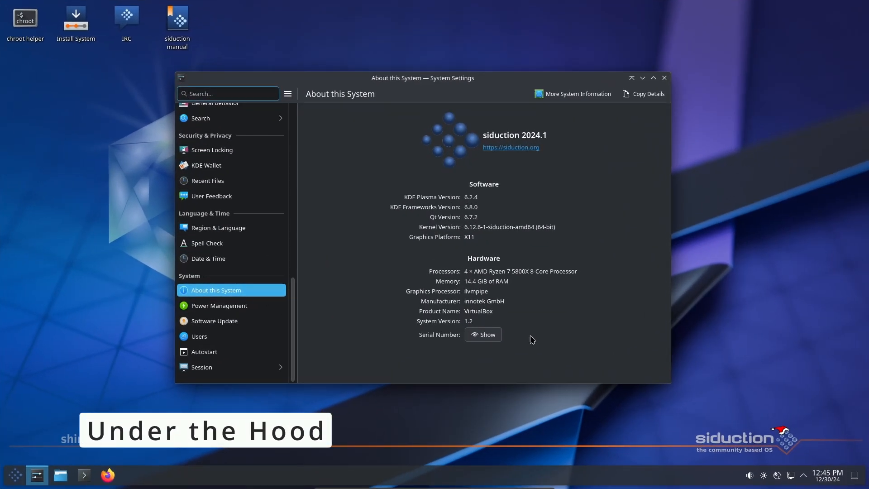
{"action": "mouse_move", "coordinate": [563, 330]}
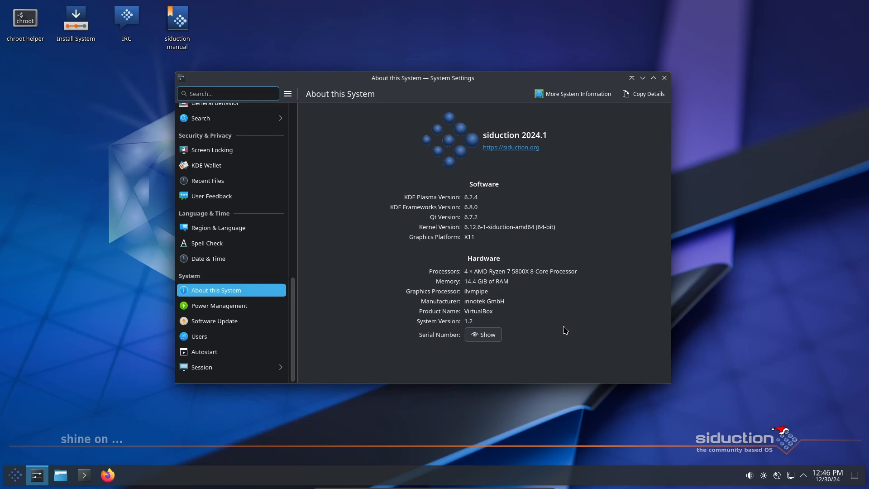
{"action": "mouse_move", "coordinate": [664, 77]}
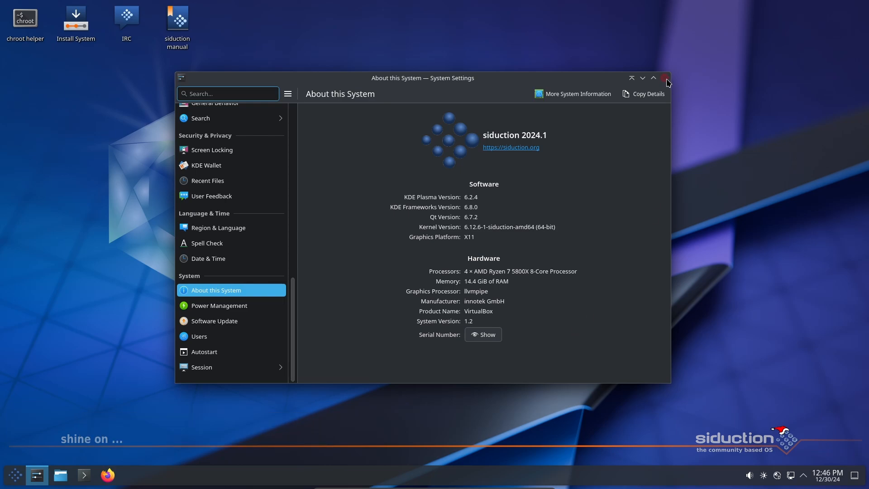
Step: Close System Settings after reviewing the About this System details
{"action": "left_click", "coordinate": [666, 78]}
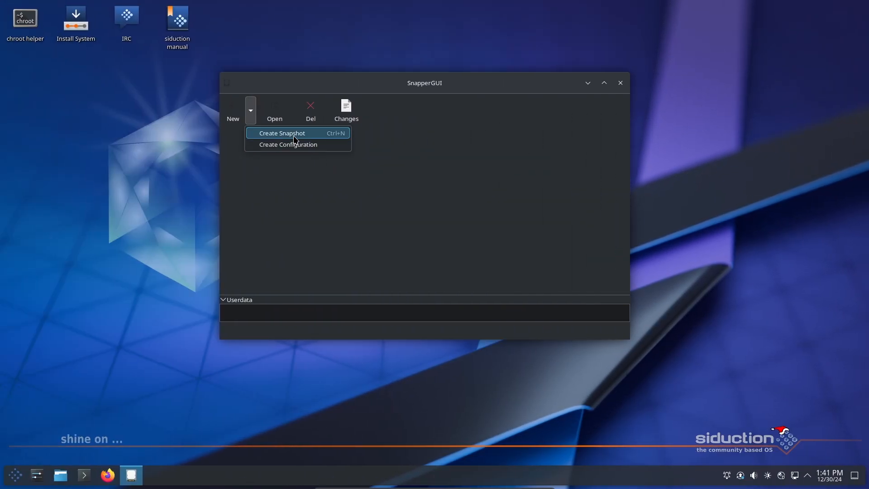
{"action": "mouse_move", "coordinate": [288, 144]}
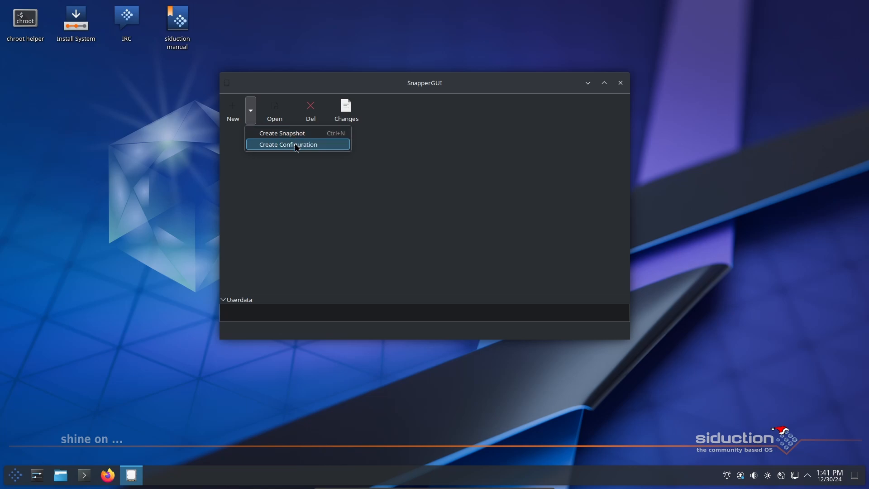
Step: Choose Create Configuration in SnapperGUI to launch the snapshot Setup Wizard
{"action": "left_click", "coordinate": [287, 144]}
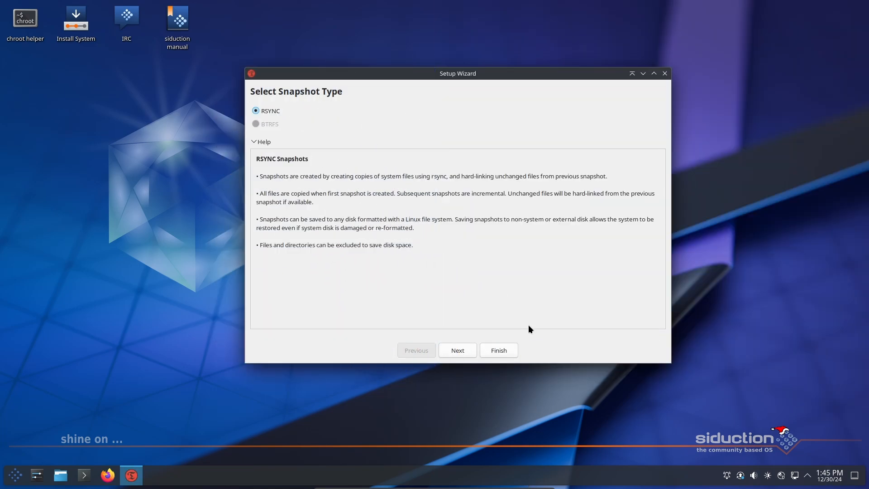
{"action": "mouse_move", "coordinate": [522, 324]}
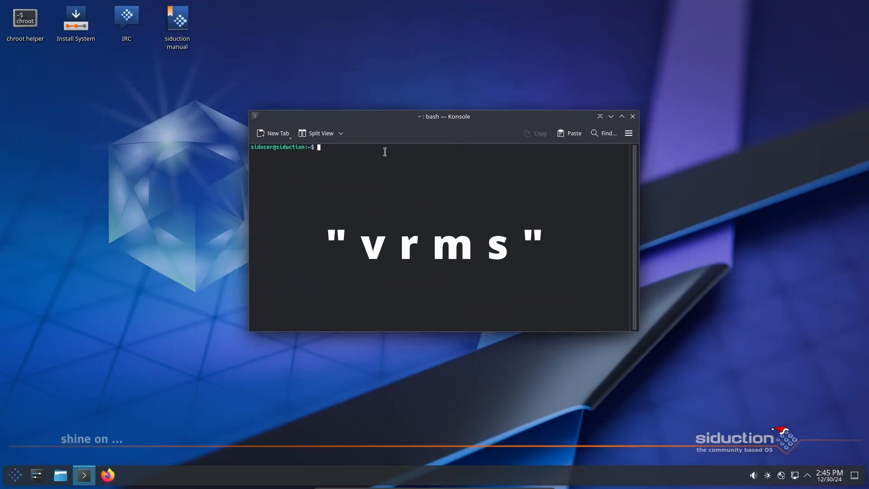
Step: Run vrms in Konsole to list installed non-free and contrib packages
{"action": "type", "text": "vrms"}
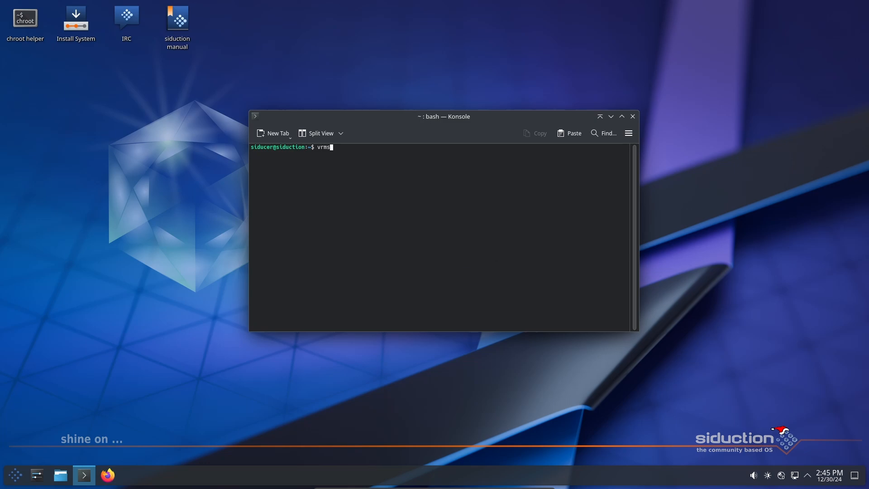
{"action": "key", "text": "Return"}
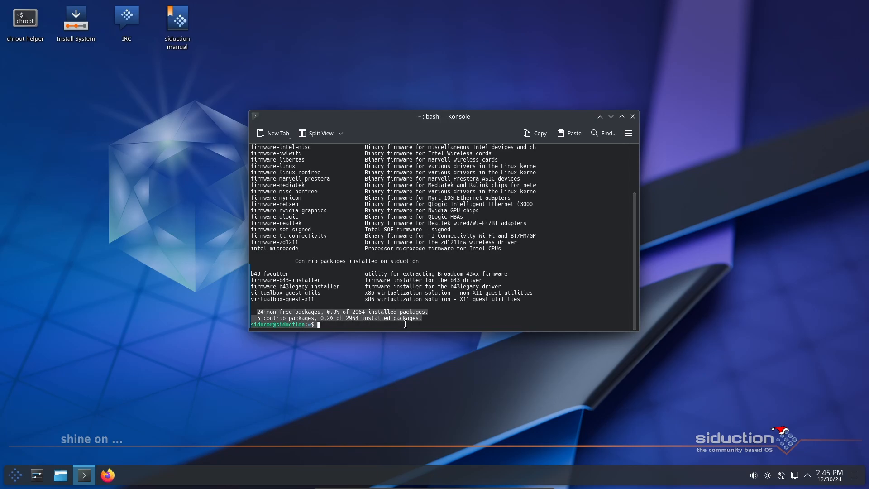
{"action": "mouse_move", "coordinate": [619, 230]}
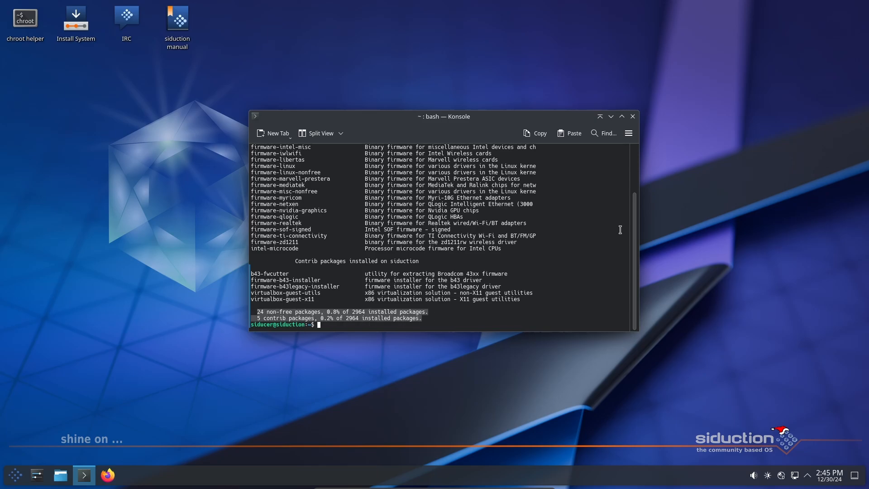
Step: Start the siduction installer and enable non-free software sources
{"action": "double_click", "coordinate": [76, 18]}
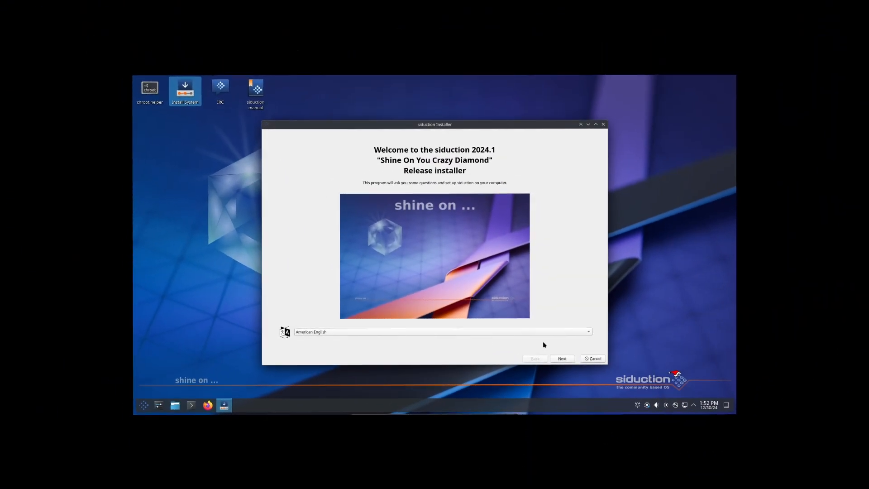
{"action": "left_click", "coordinate": [561, 358]}
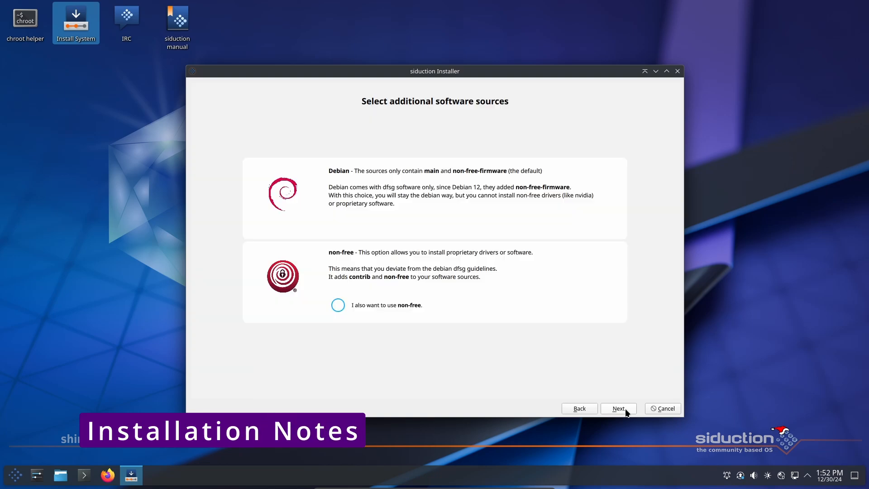
{"action": "mouse_move", "coordinate": [390, 309]}
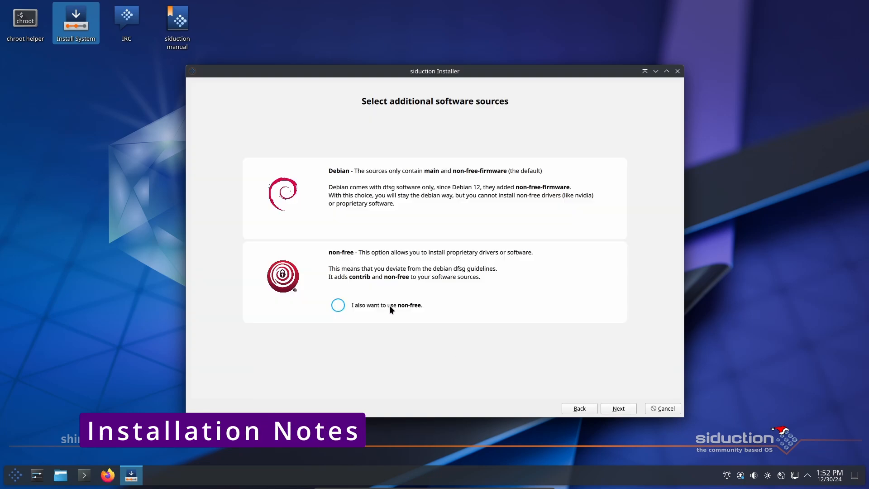
{"action": "left_click", "coordinate": [337, 304]}
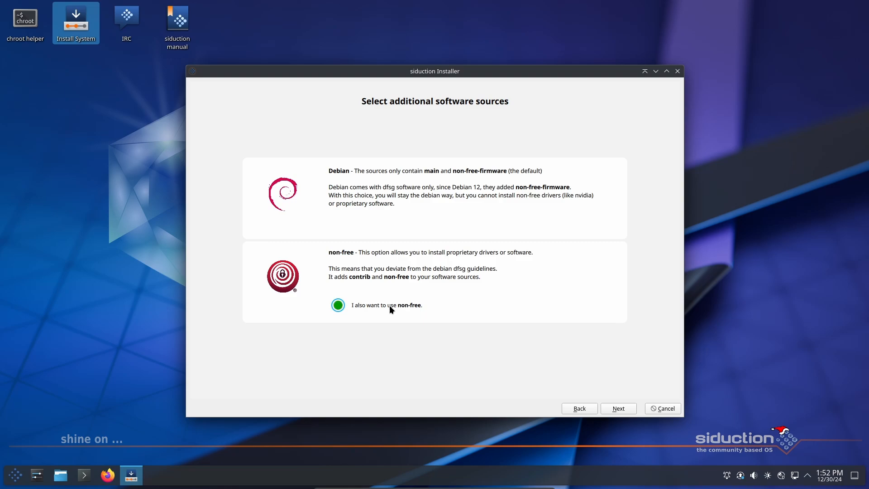
{"action": "left_click", "coordinate": [617, 408]}
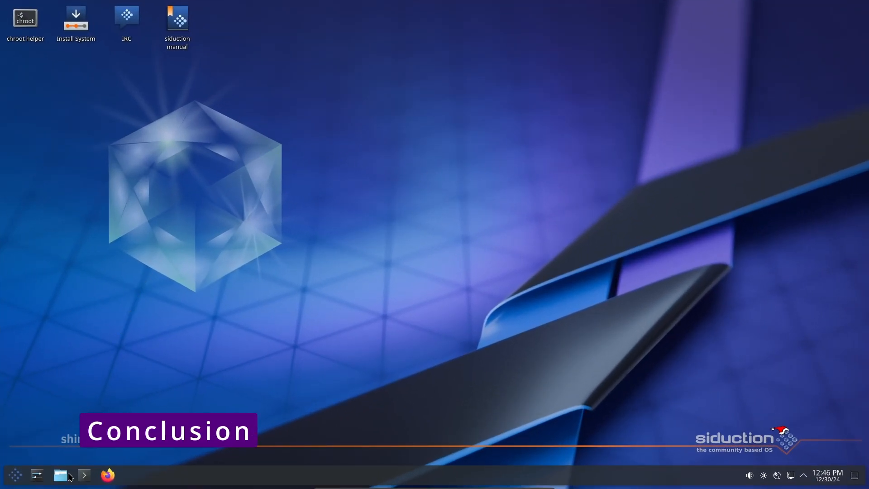
{"action": "left_click", "coordinate": [60, 475]}
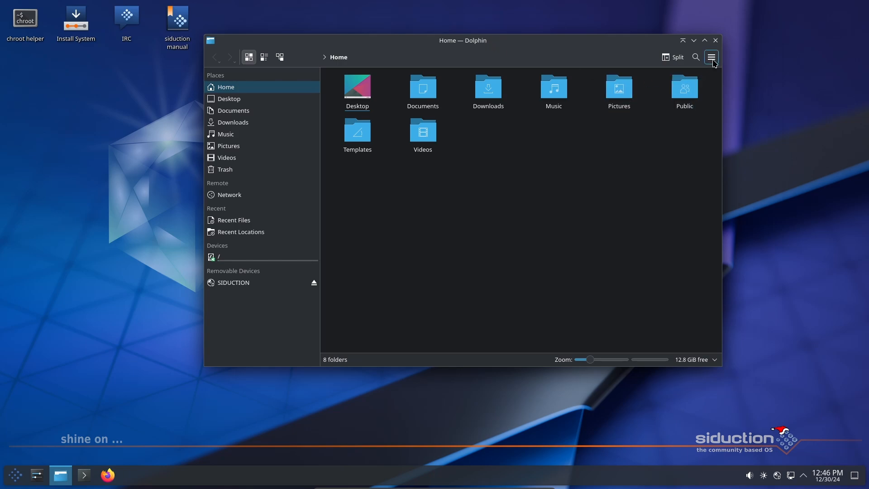
{"action": "left_click", "coordinate": [711, 57]}
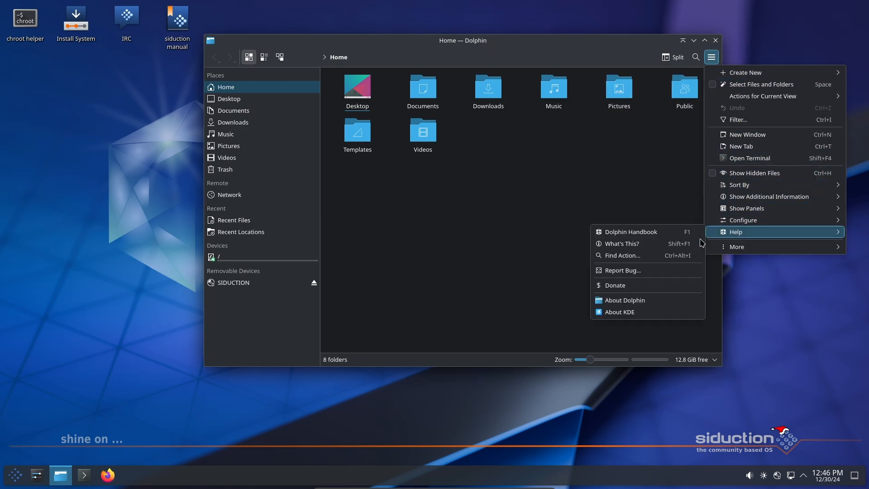
{"action": "left_click", "coordinate": [625, 300]}
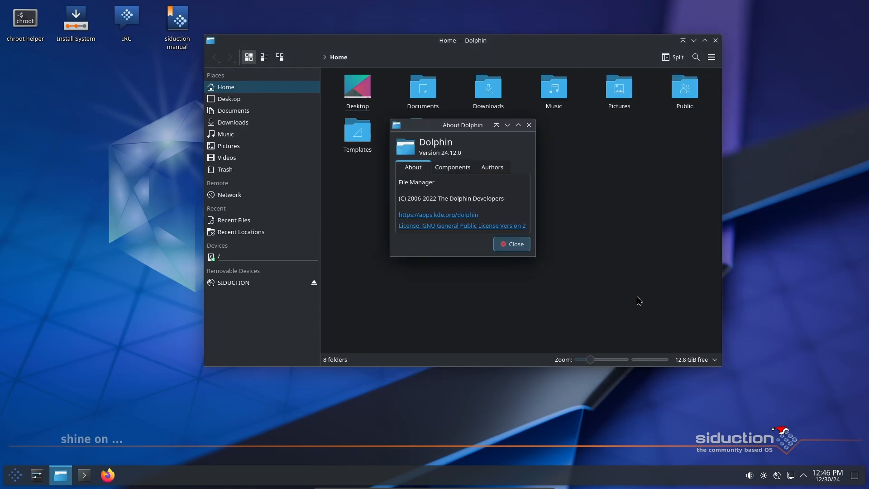
{"action": "mouse_move", "coordinate": [535, 255]}
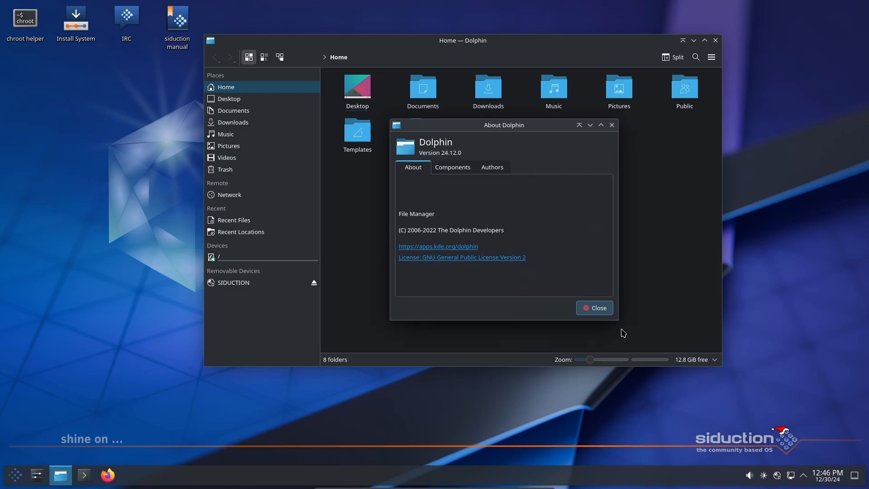
{"action": "left_click", "coordinate": [593, 308]}
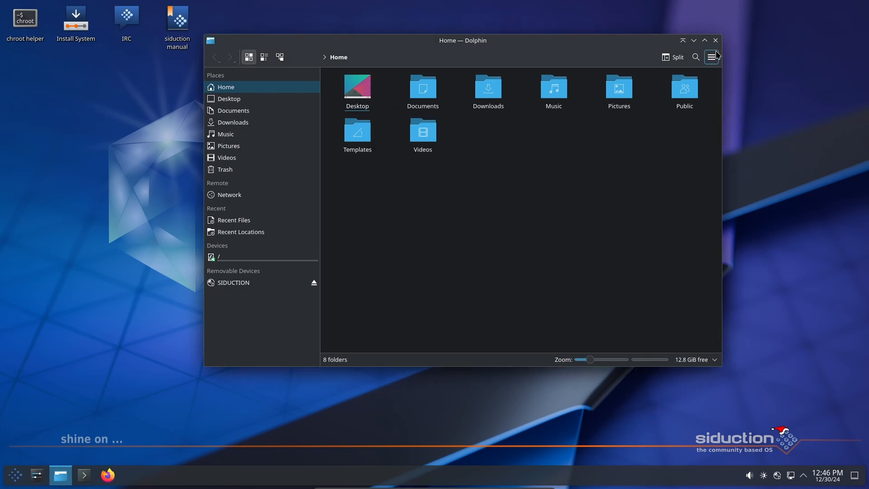
{"action": "left_click", "coordinate": [715, 40]}
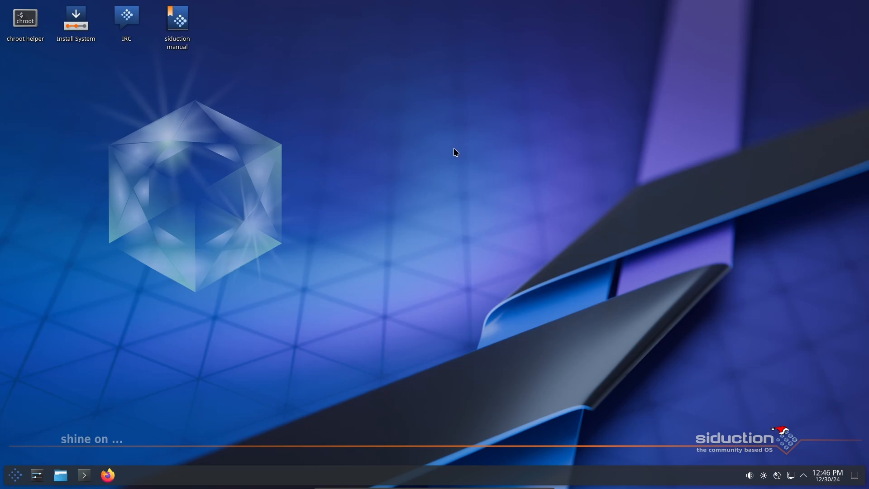
{"action": "mouse_move", "coordinate": [14, 474]}
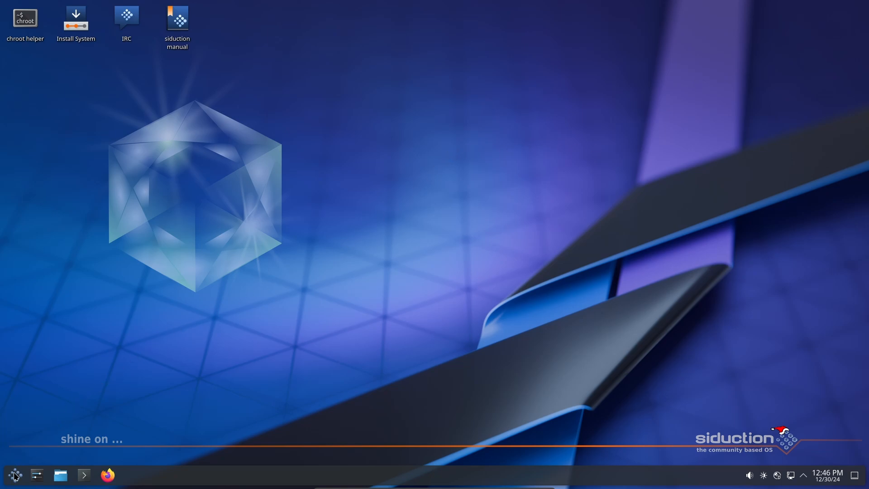
Step: Open the application launcher from the bottom-left panel icon
{"action": "left_click", "coordinate": [15, 475]}
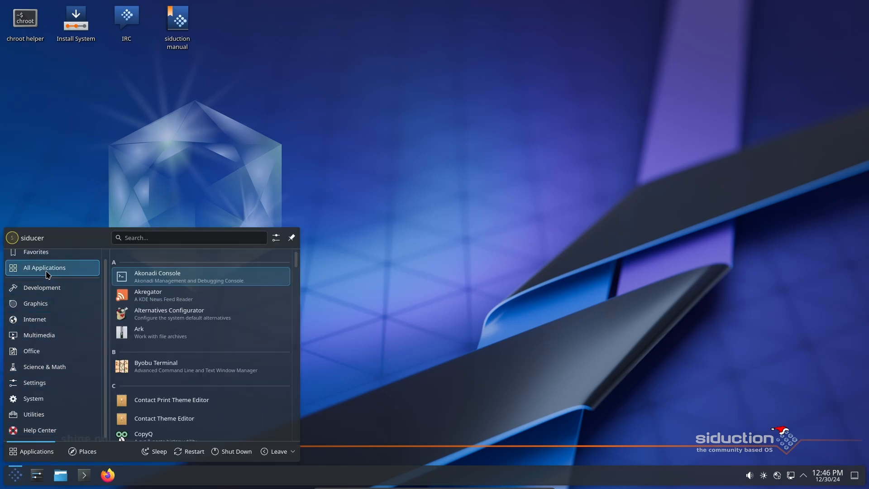